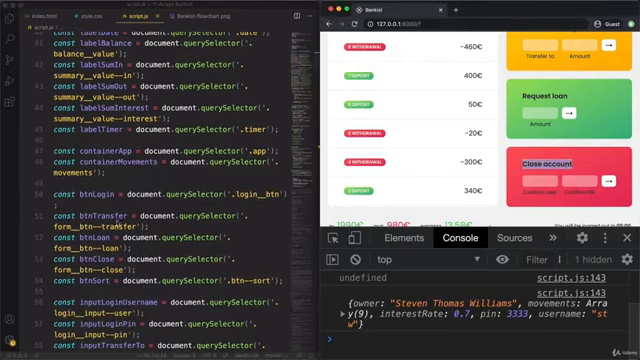
Add a btnClose 'click' listener below the transfer handler with e.preventDefault() and a console.log.
scroll("down", 3)
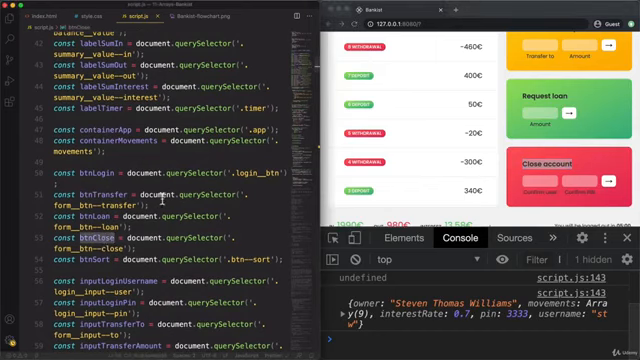
scroll("down", 3)
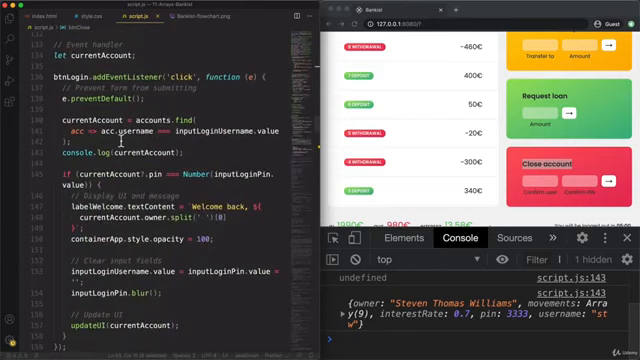
scroll("down", 3)
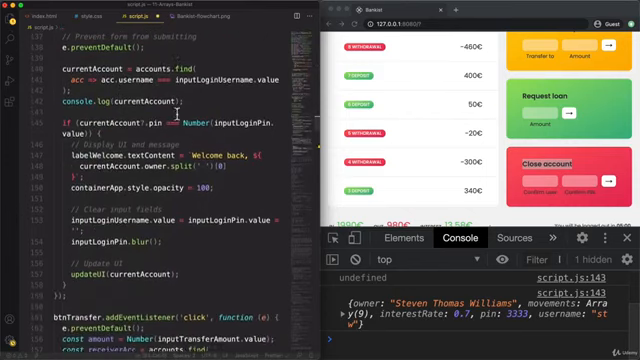
scroll("down", 3)
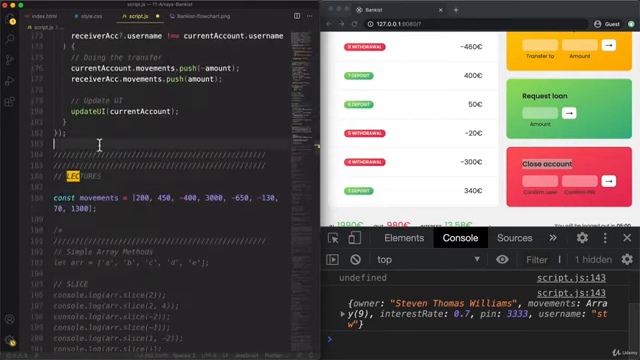
type("btnClose")
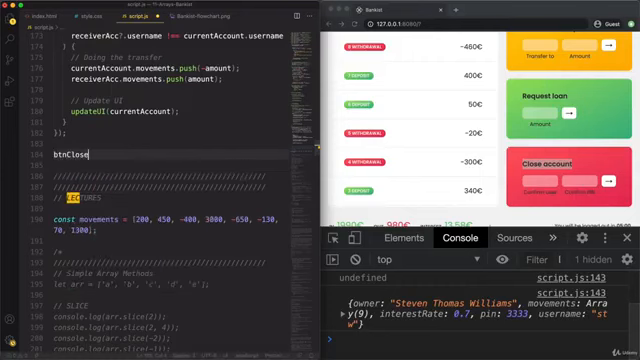
type(".addEventListener")
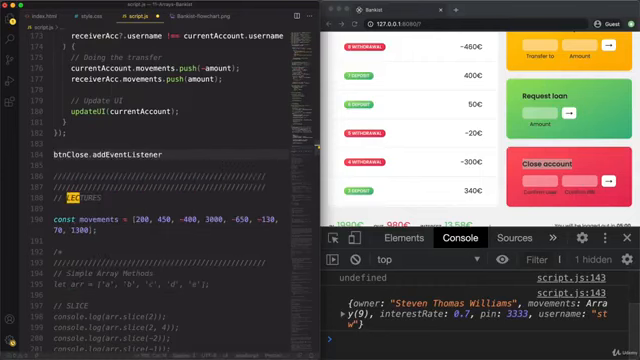
type("('click', function")
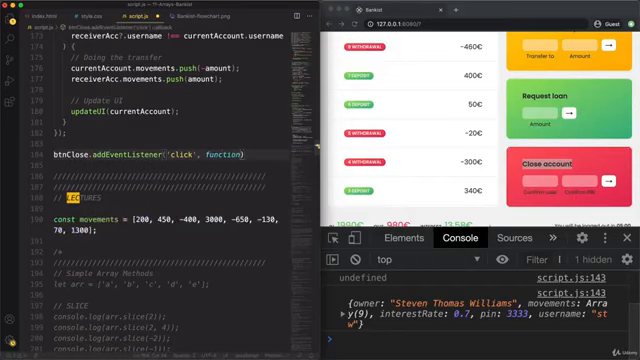
type("e")
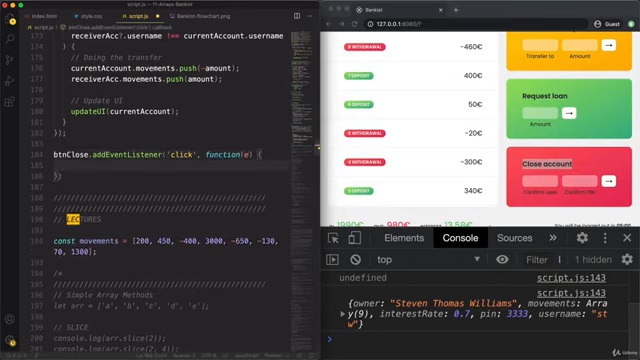
type("e.preventDefault(")
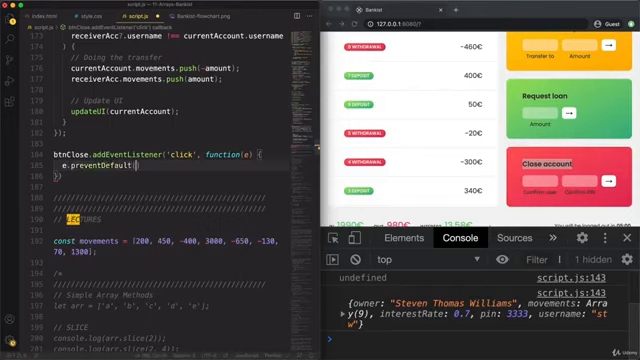
type("cl")
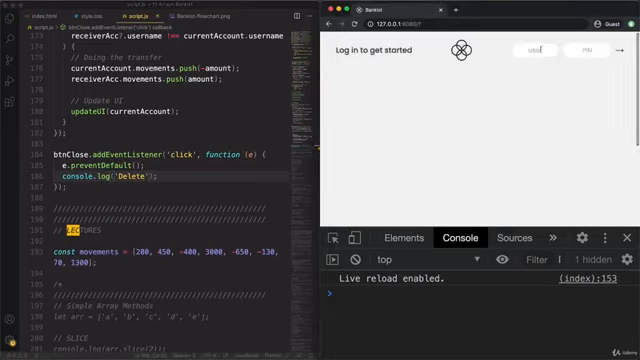
Log into Bankist as js in Chrome, then begin an if inside the close handler.
type("js")
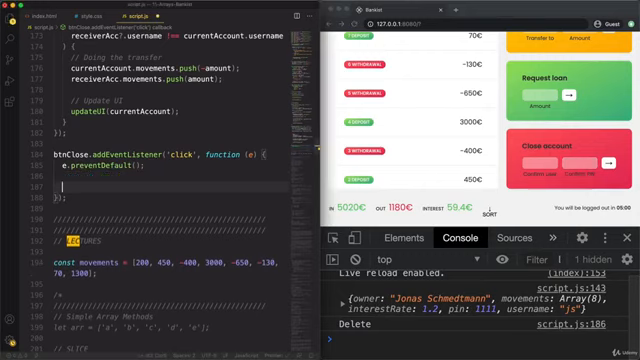
type("if")
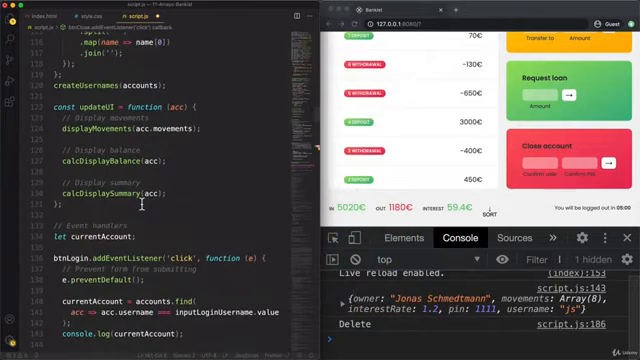
scroll("down", 3)
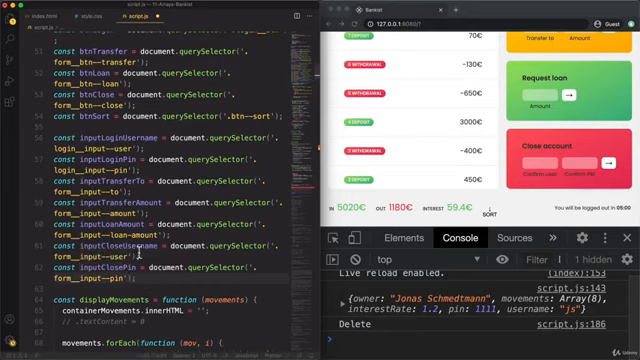
scroll("down", 3)
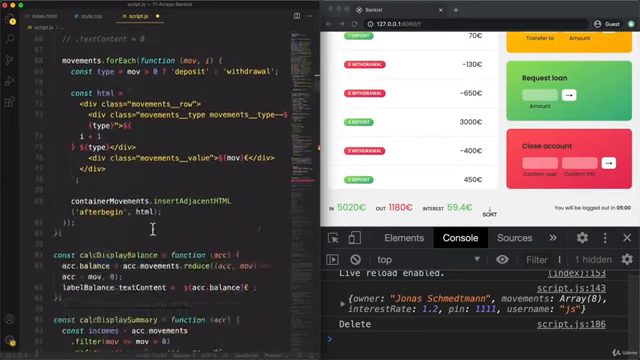
scroll("down", 3)
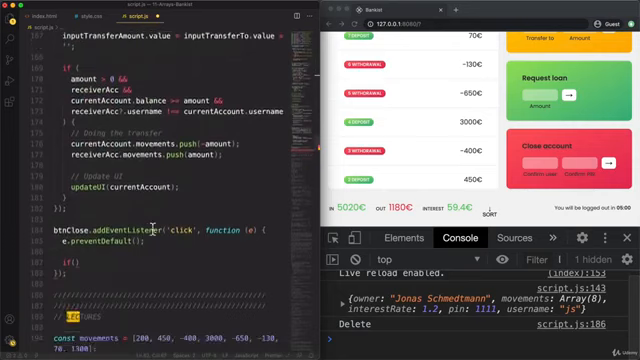
Complete the condition: inputCloseUsername.value === currentAccount.username && Number(inputClosePin.value) === currentAccount.pin.
scroll("down", 3)
type("inputC")
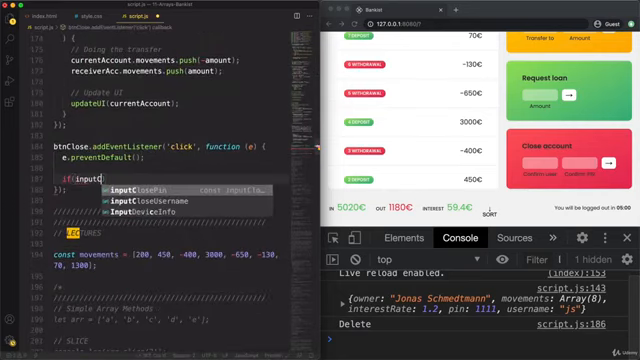
type("us")
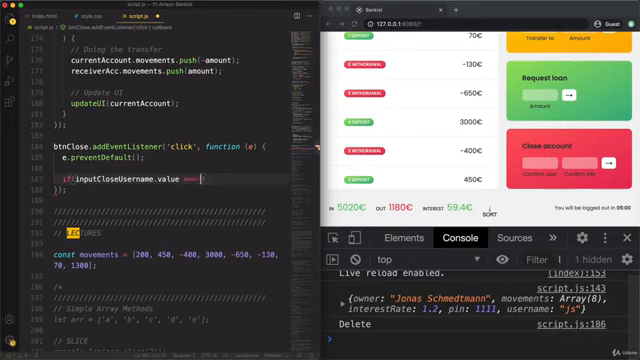
type("currentAccount")
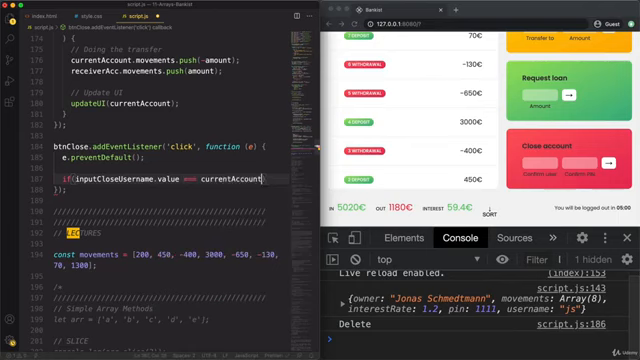
type(".username)")
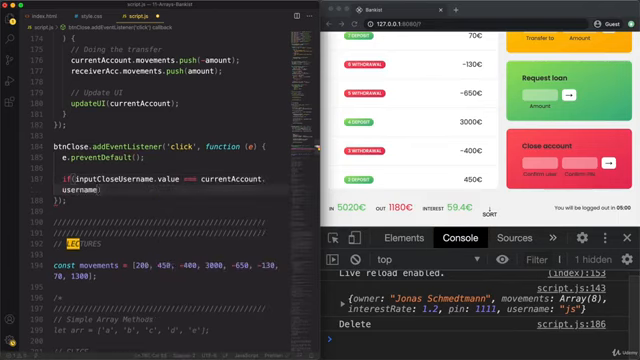
type("&& Number(inputClosePin.value")
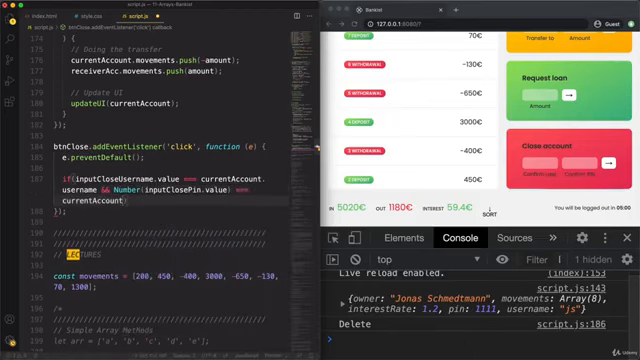
type(".pin")
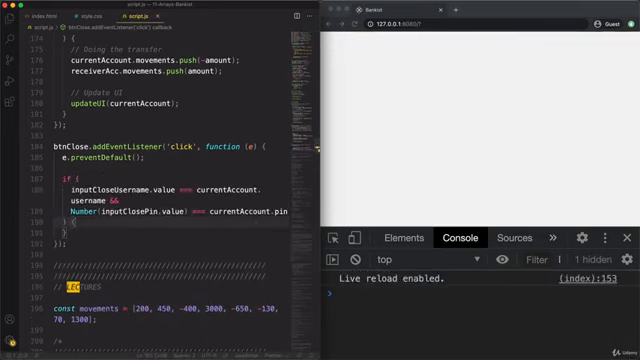
Write accounts.splice(index, 1); on a new line inside the if block.
scroll("down", 3)
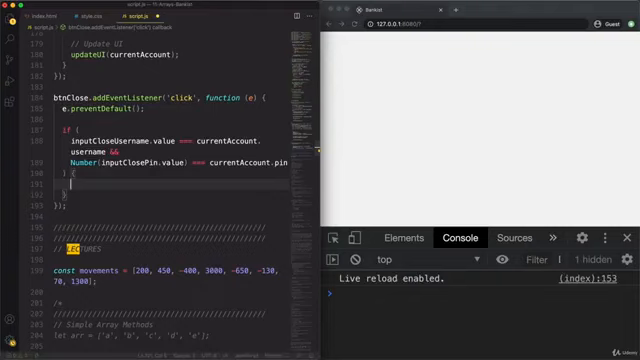
key("Enter")
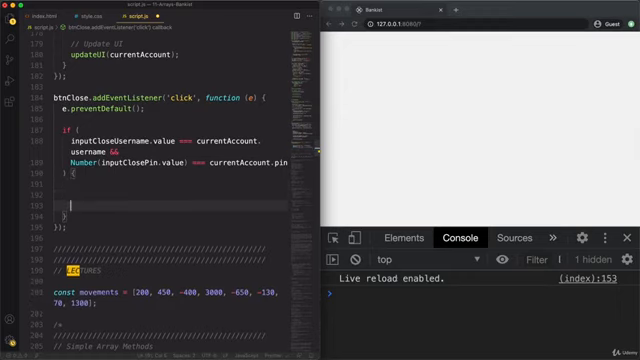
type("accounts")
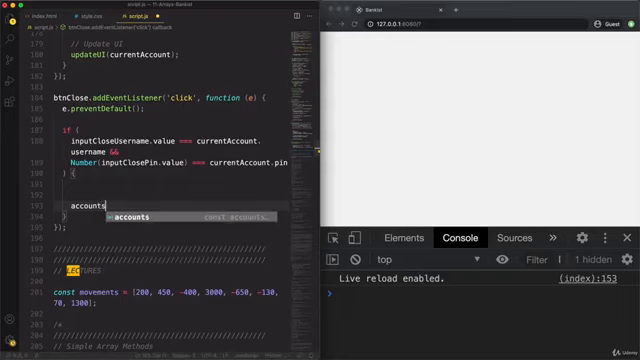
type(".splice")
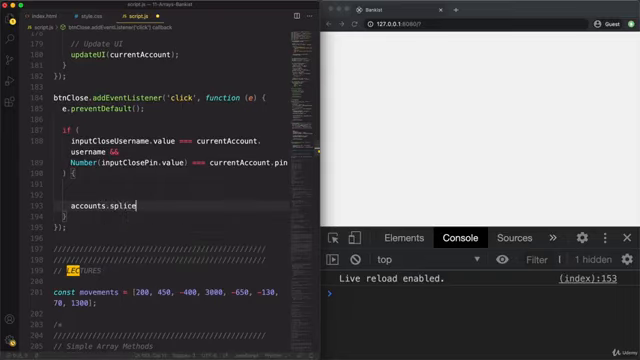
type("(index,")
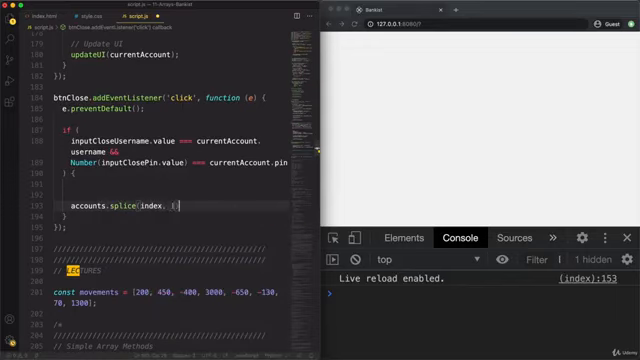
type("1);")
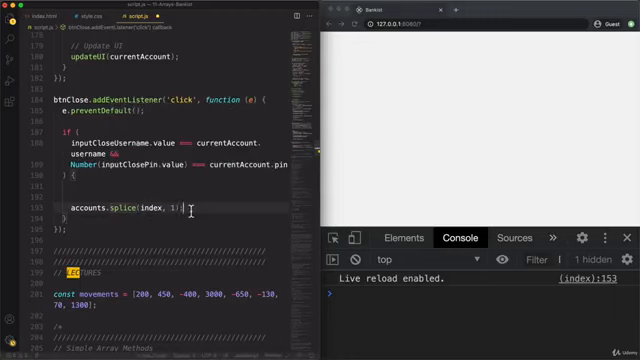
Declare const index = accounts.findIndex(acc => ...) inside the close handler.
type("const")
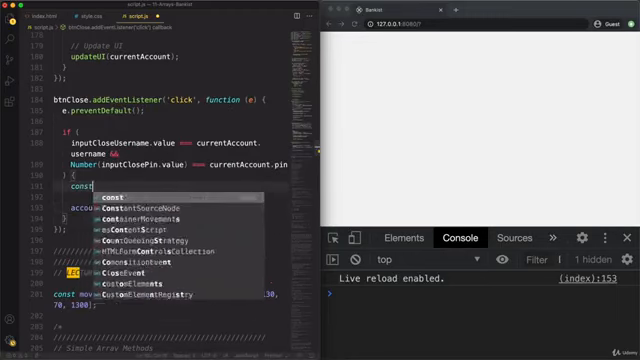
type("index =")
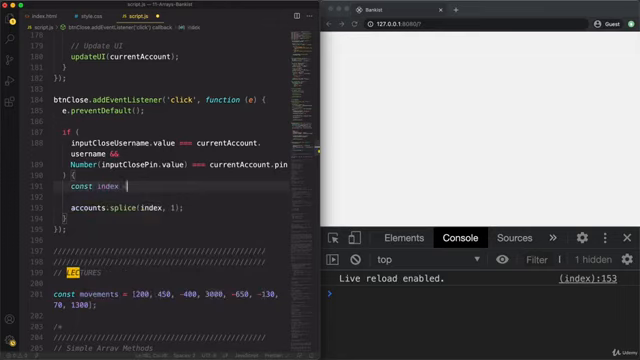
type("accounts")
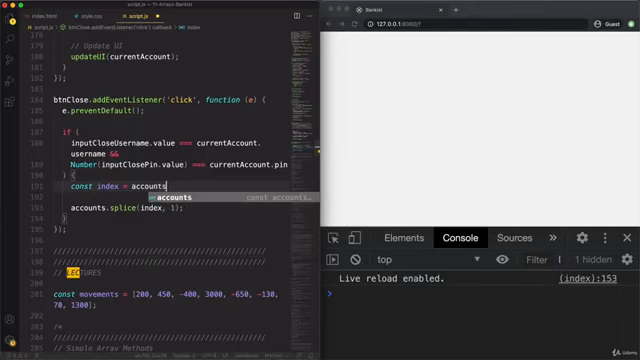
type(".find")
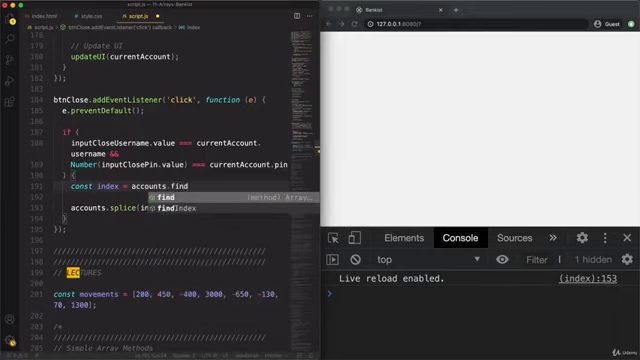
type("Index(")
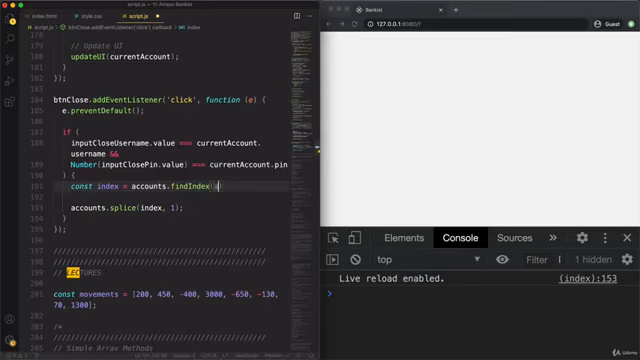
type("acc")
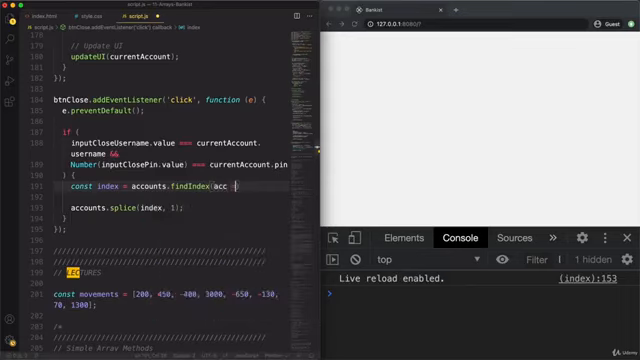
type("=> a")
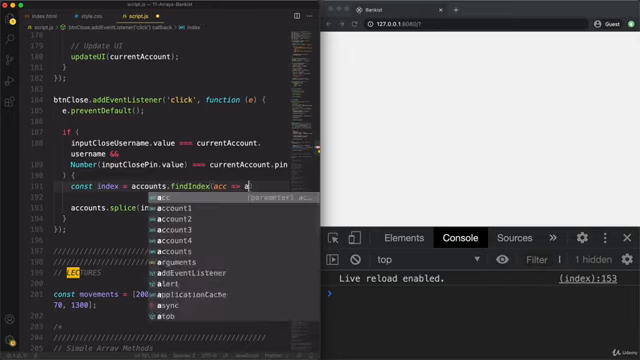
Match acc.username === currentAccount.username in the callback and add console.log(index).
type("cc.")
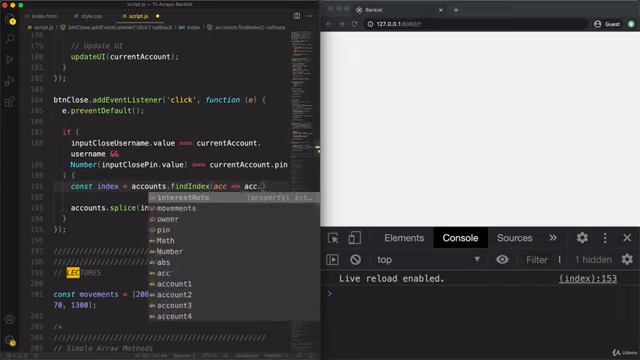
type("username ===")
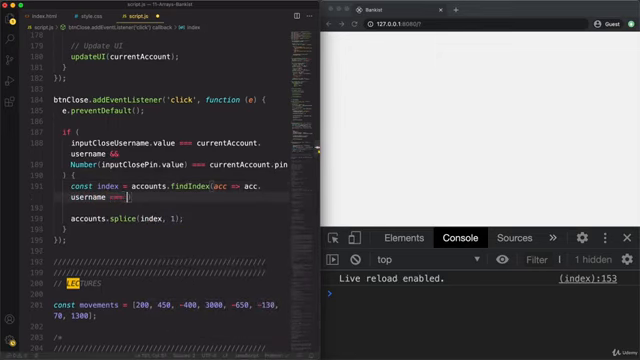
type("currentAccount")
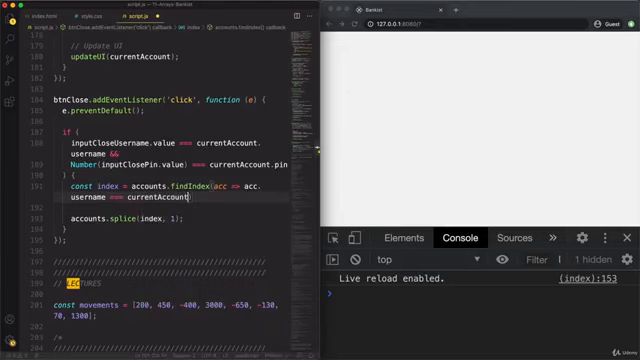
type("username")
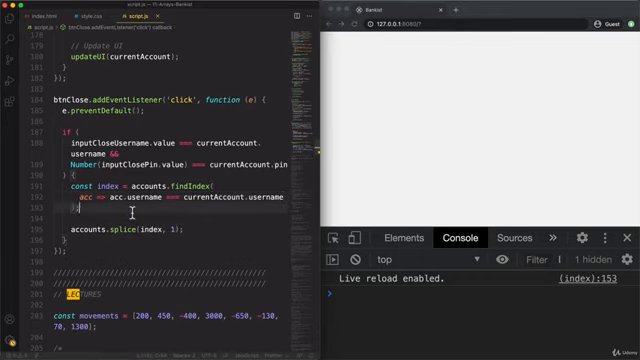
type("cl")
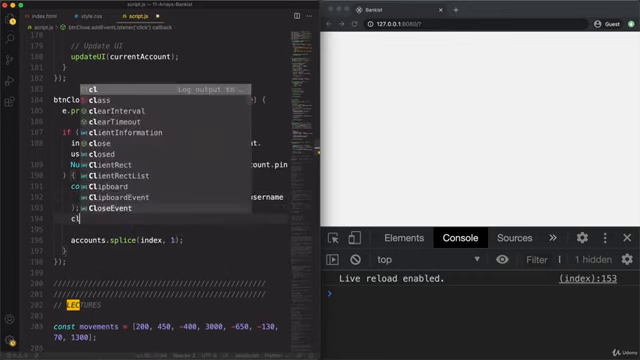
type("console.log(index);")
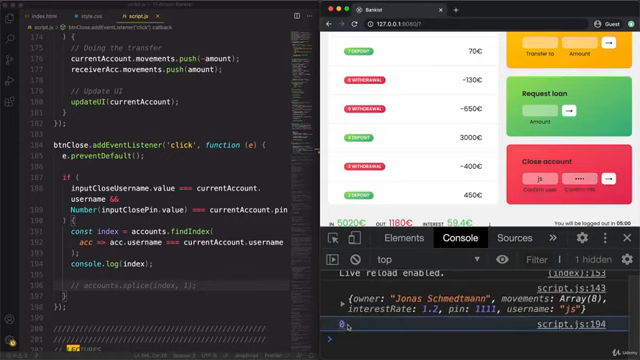
mouse_move(222, 268)
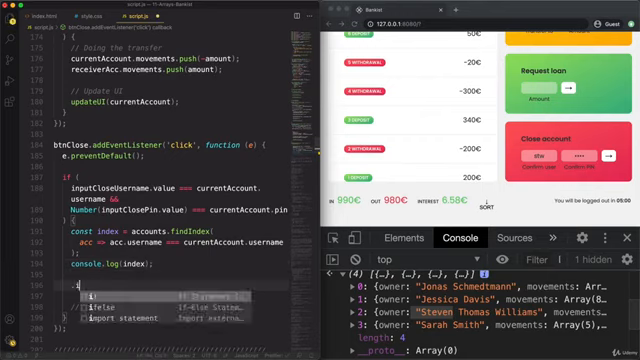
Add a // indexOf comment under console.log(index).
type("indexOf")
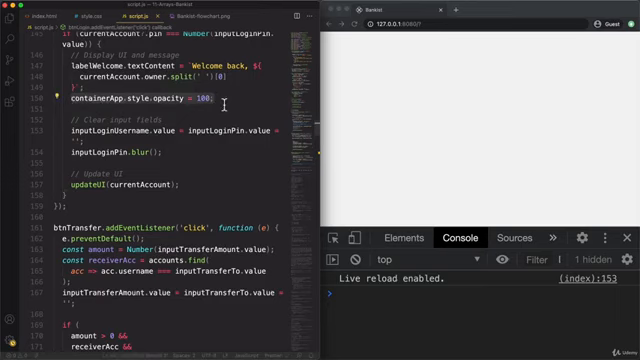
Add containerApp.style.opacity = 100; below the splice and a // Delete account comment above it.
scroll("down", 3)
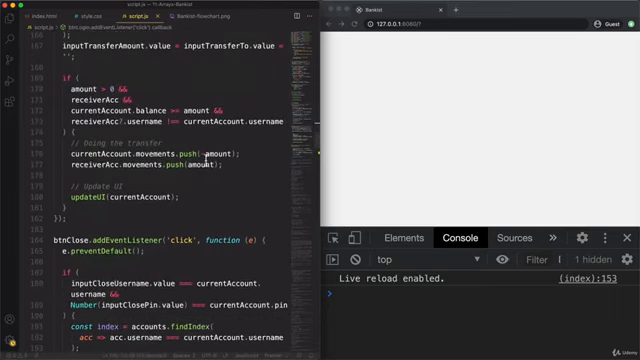
scroll("down", 3)
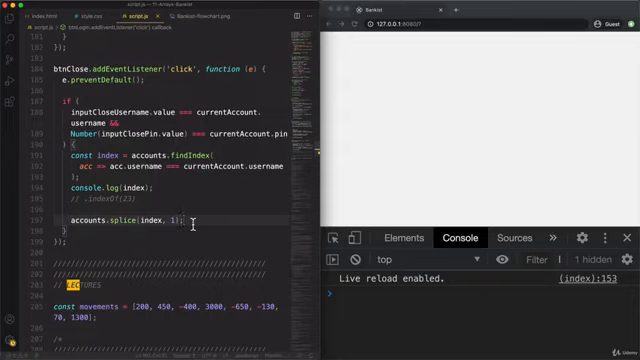
type("containerApp.style.opacity = 100;")
type("// Hide UI")
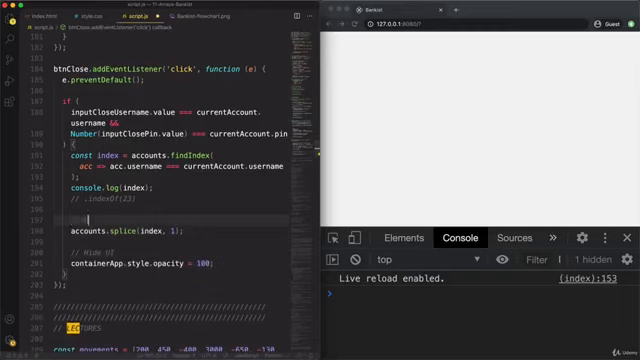
type("// Delete account")
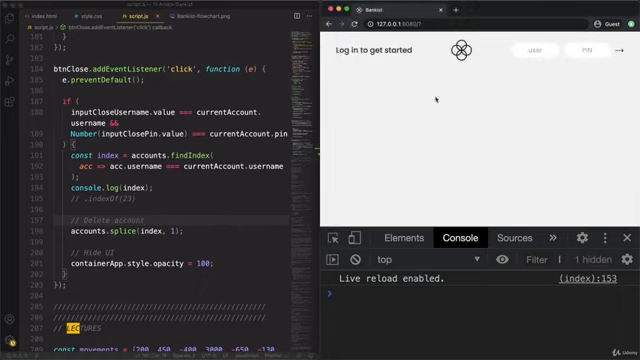
Log back into the Bankist preview as user js.
left_click(534, 48)
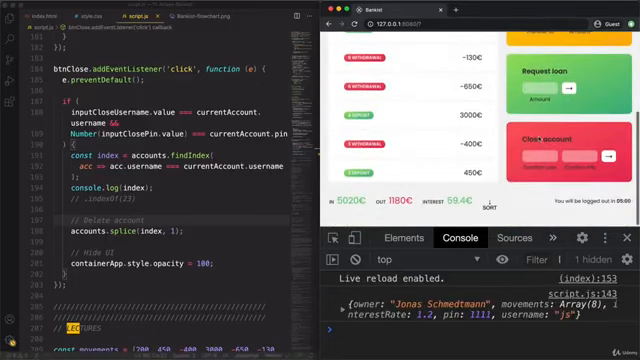
type("js")
type("accounts")
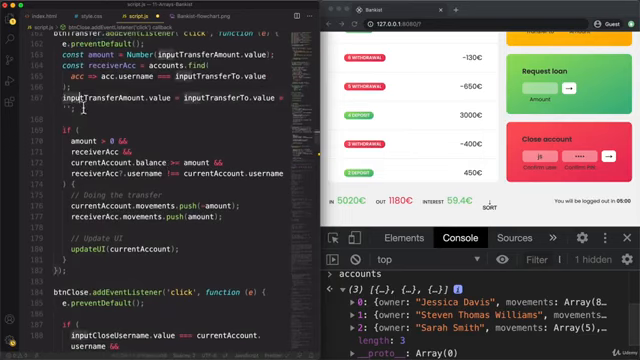
Scroll through the script while checking the remaining accounts in the console.
scroll("down", 3)
type("inputCloseUsername.value = inputClosePin.value = '';")
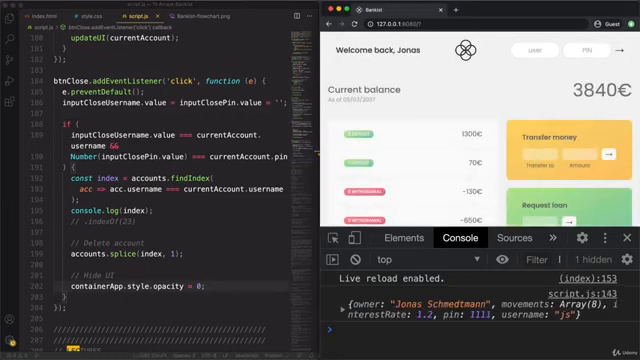
Scroll to the close handler's containerApp.style.opacity line to change 100 to 0.
scroll("down", 3)
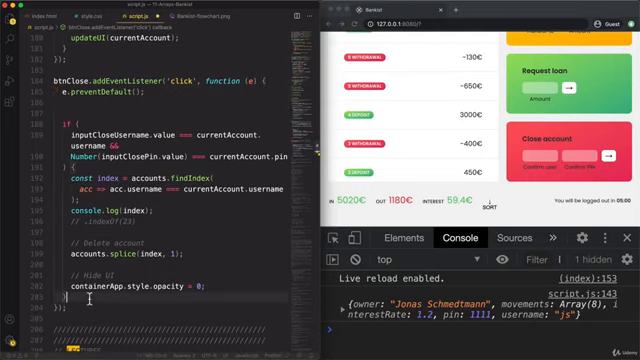
Add inputCloseUsername.value = inputClosePin.value = ''; below the opacity line to clear both close inputs.
type("inputCloseUsername.value = inputClosePin.value = '';")
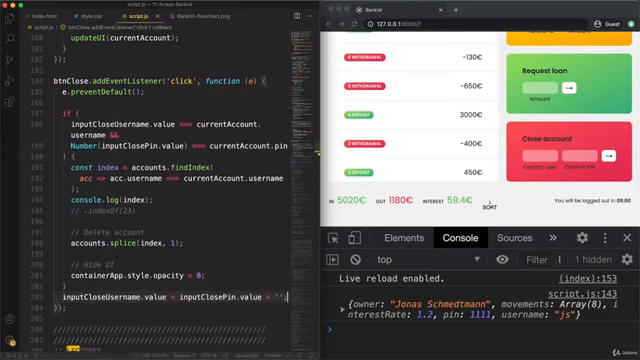